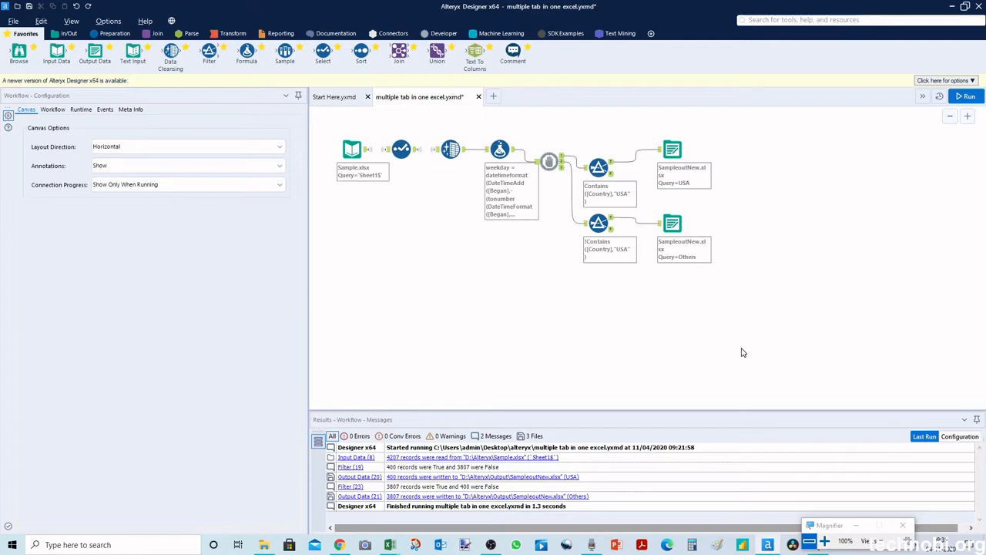
pyautogui.moveTo(694, 317)
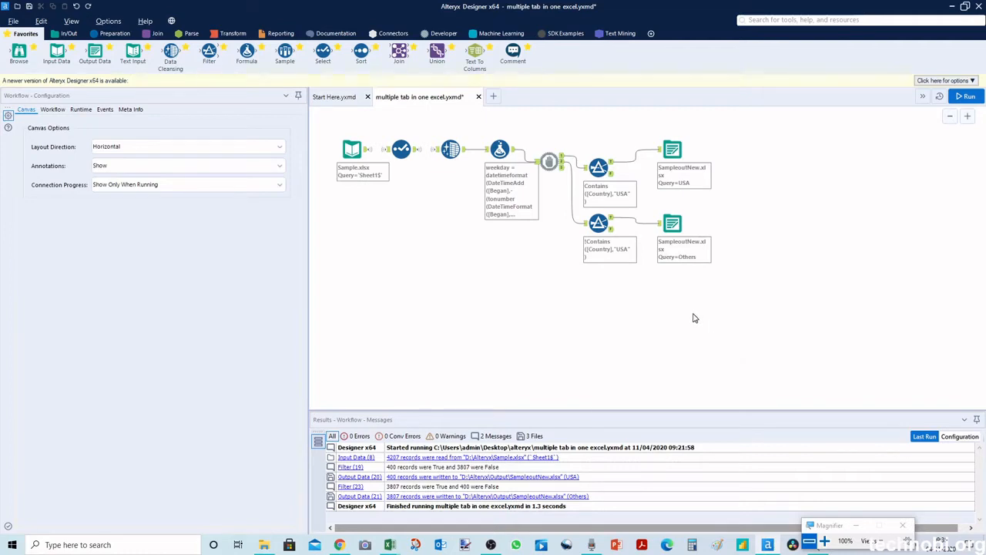
pyautogui.moveTo(670, 318)
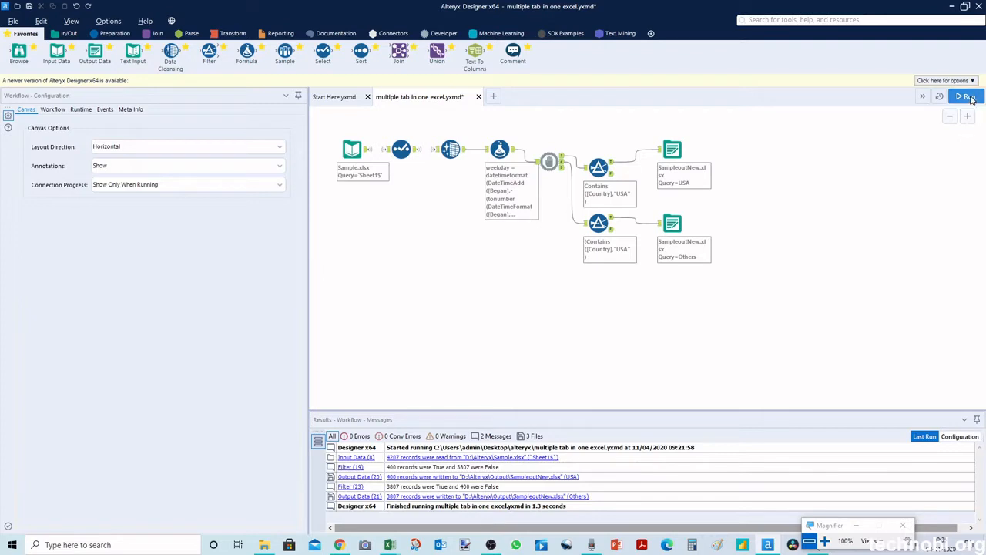
# Rerun the workflow and select the SampleoutNew Others output tool to view its settings
pyautogui.click(968, 96)
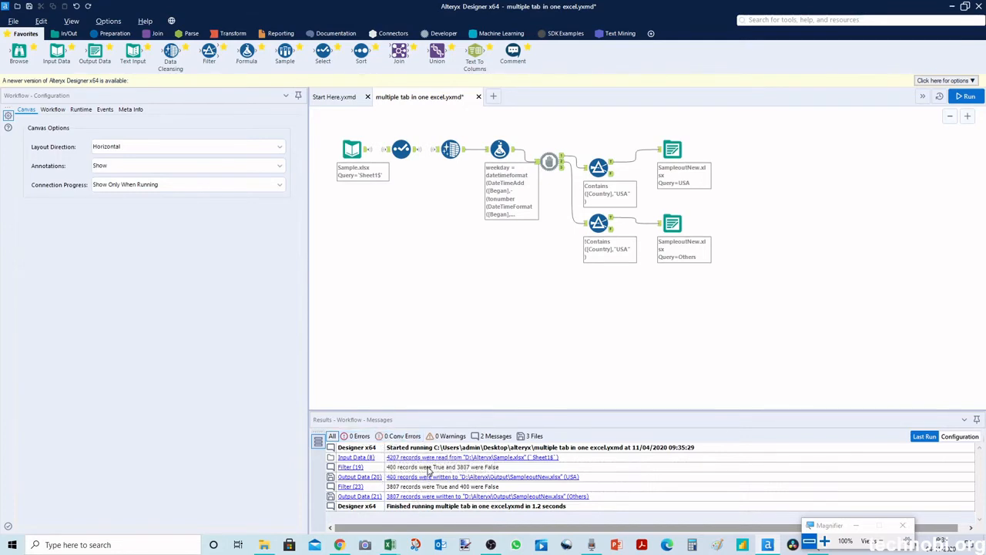
pyautogui.moveTo(462, 456)
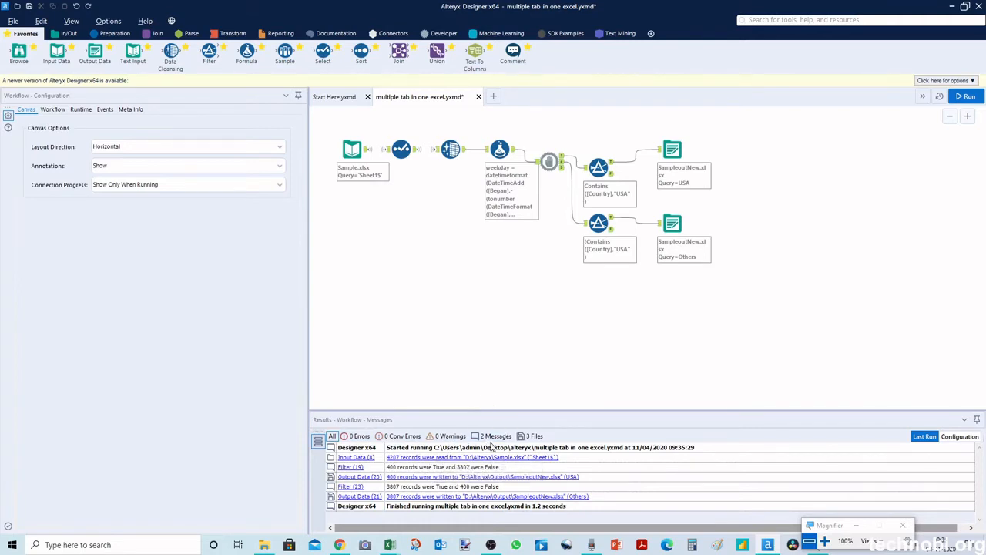
pyautogui.moveTo(632, 495)
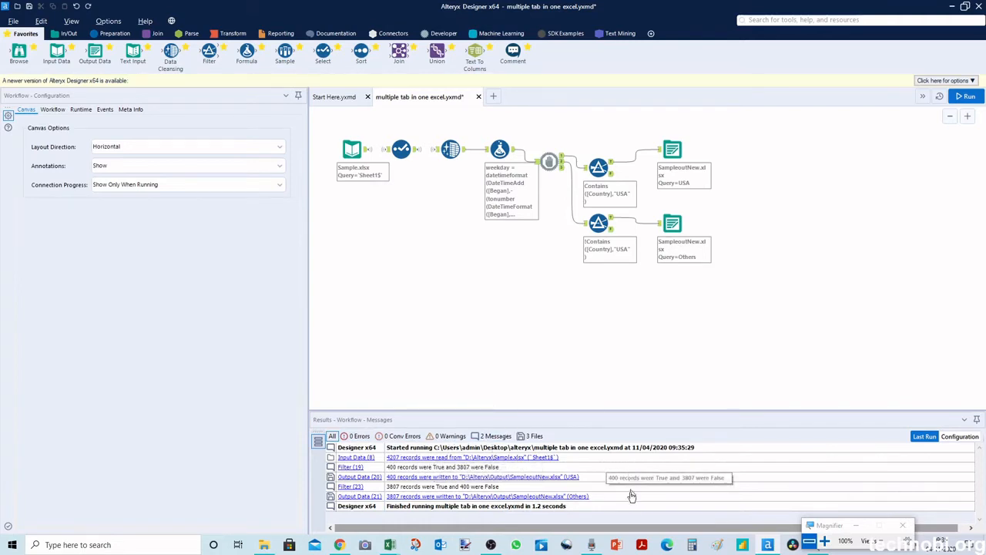
pyautogui.moveTo(677, 362)
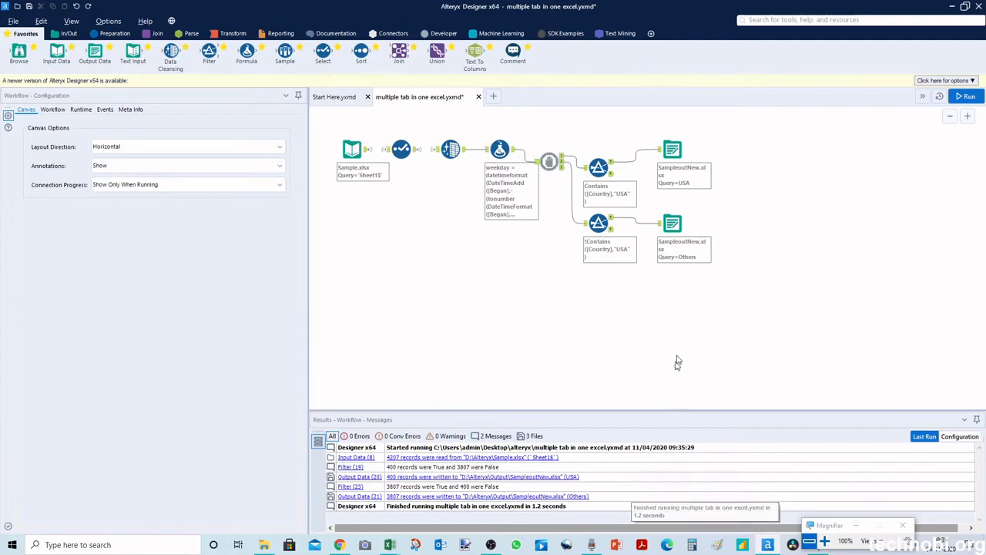
pyautogui.click(671, 223)
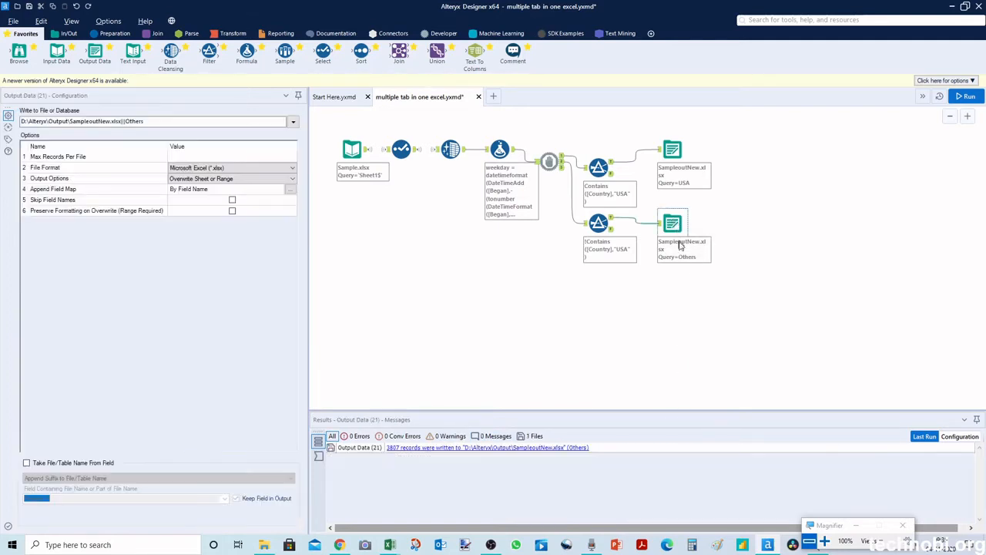
pyautogui.moveTo(317, 468)
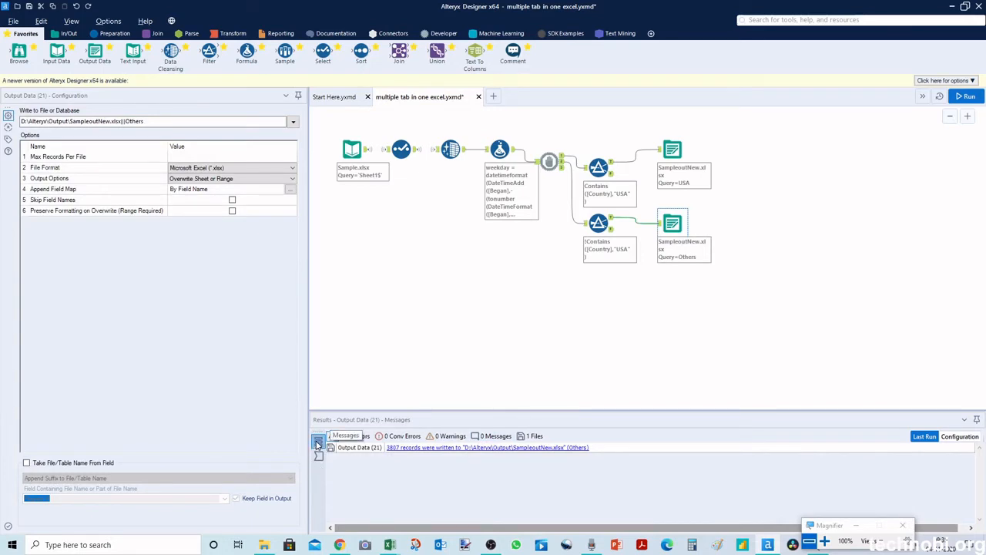
pyautogui.click(332, 435)
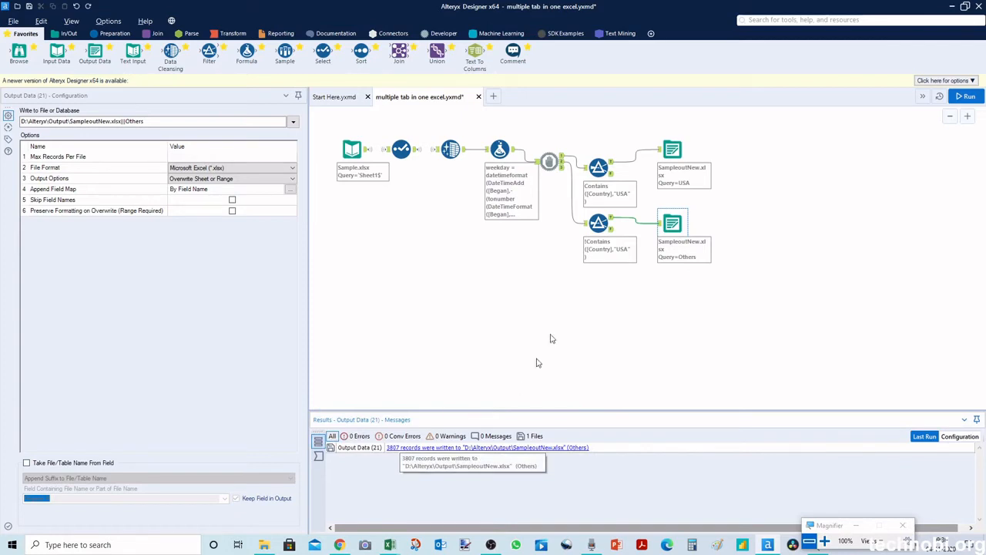
pyautogui.moveTo(592, 288)
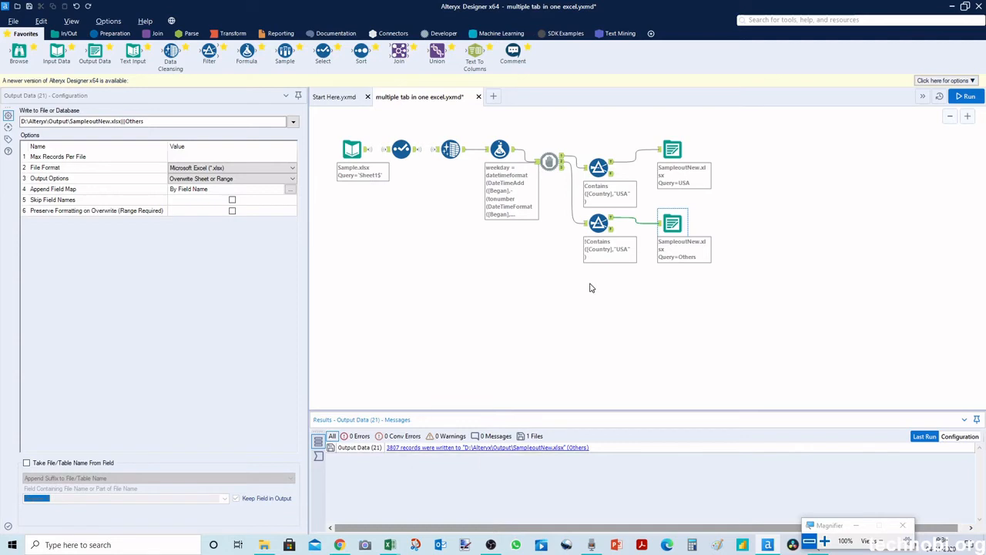
# Show the workflow configuration and full run log: 4,207 read, 400 USA, 3,807 Others
pyautogui.click(964, 96)
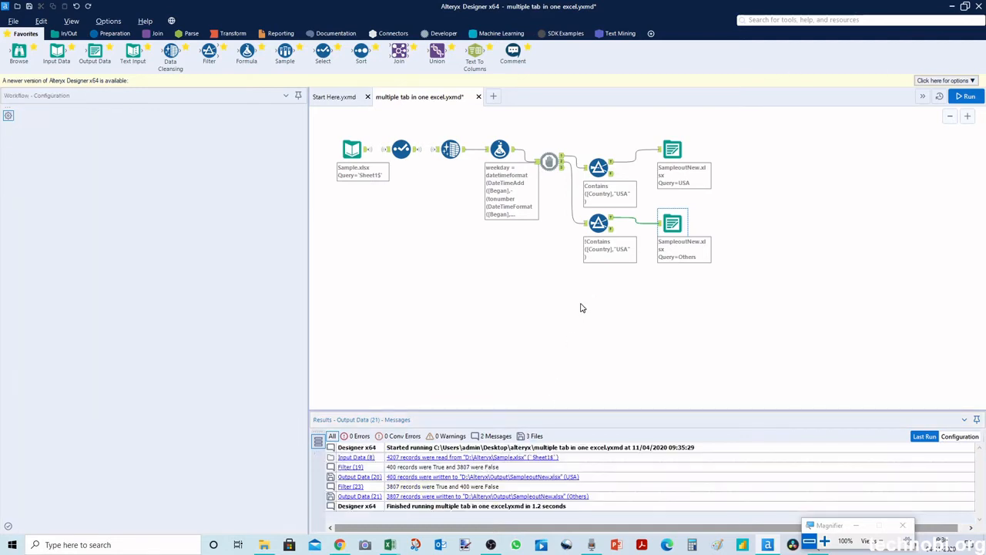
pyautogui.click(26, 108)
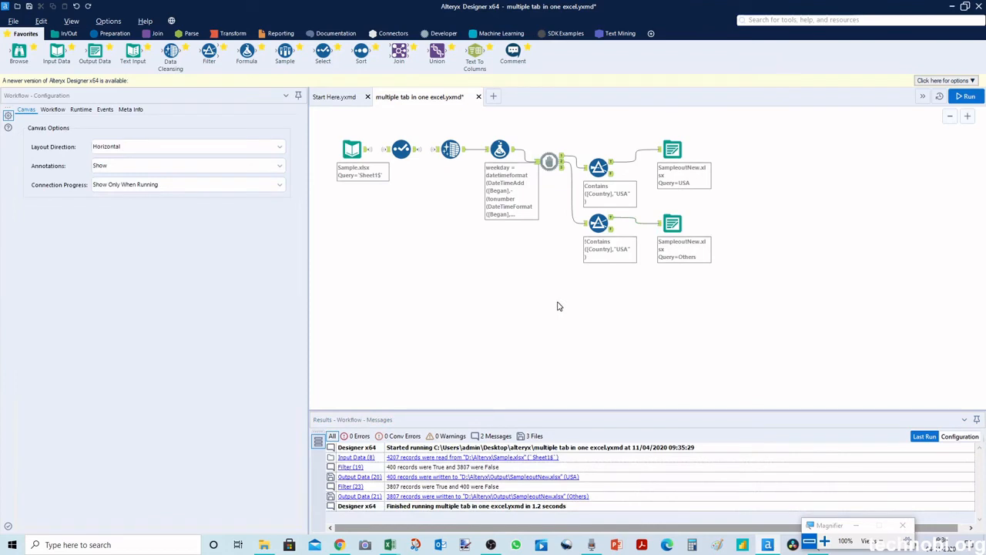
pyautogui.moveTo(721, 271)
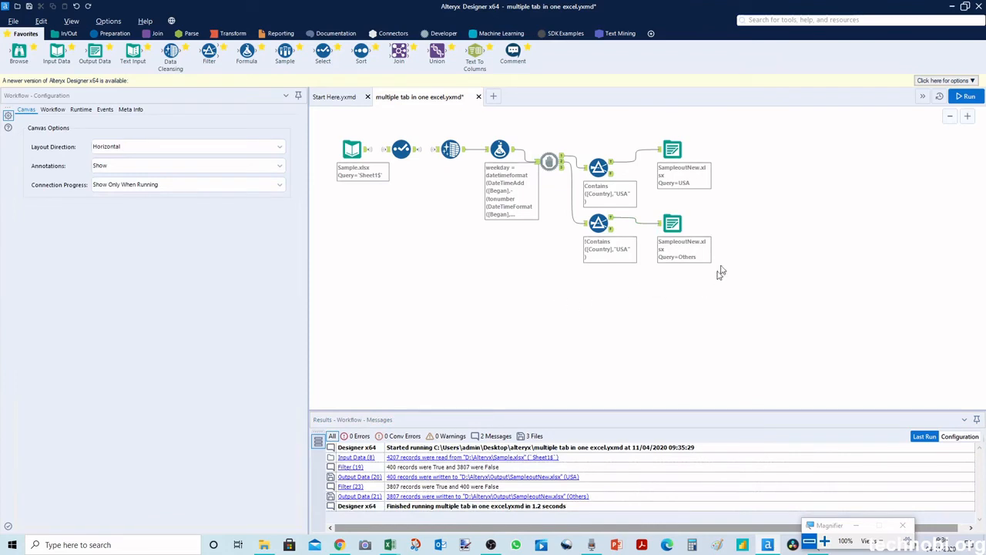
pyautogui.moveTo(673, 223)
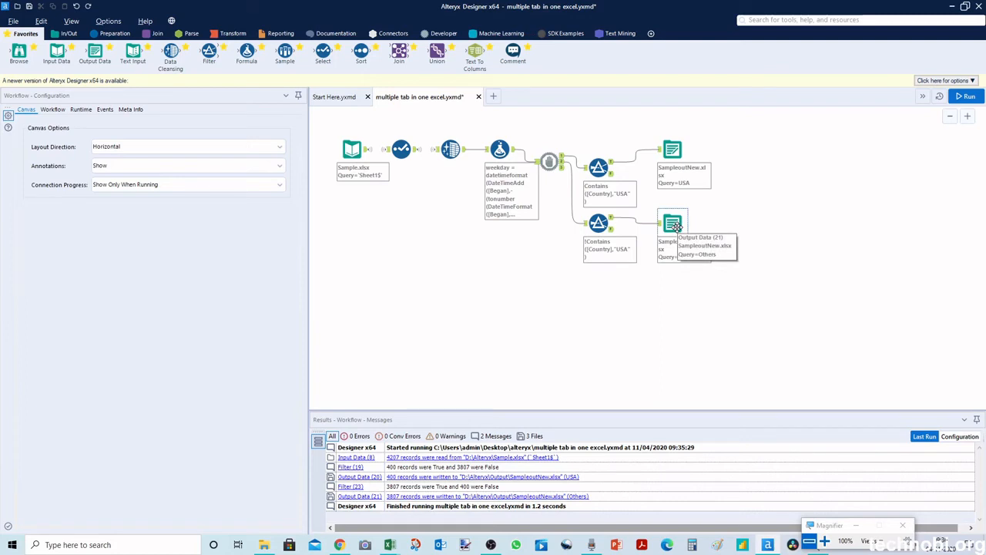
pyautogui.moveTo(721, 222)
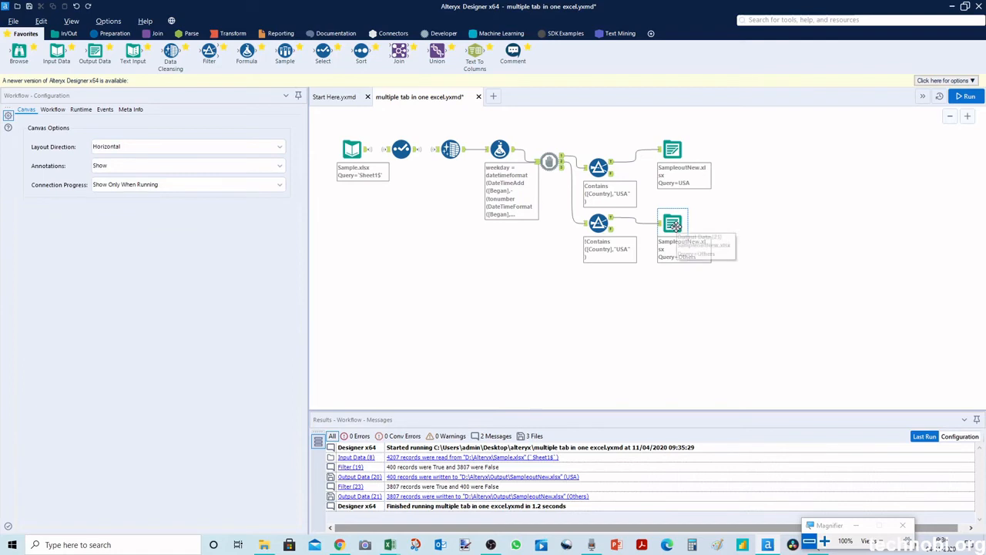
# Convert the Others Output Data tool to Input Data previewing SampleoutNew.xlsx's Others sheet
pyautogui.rightClick(673, 223)
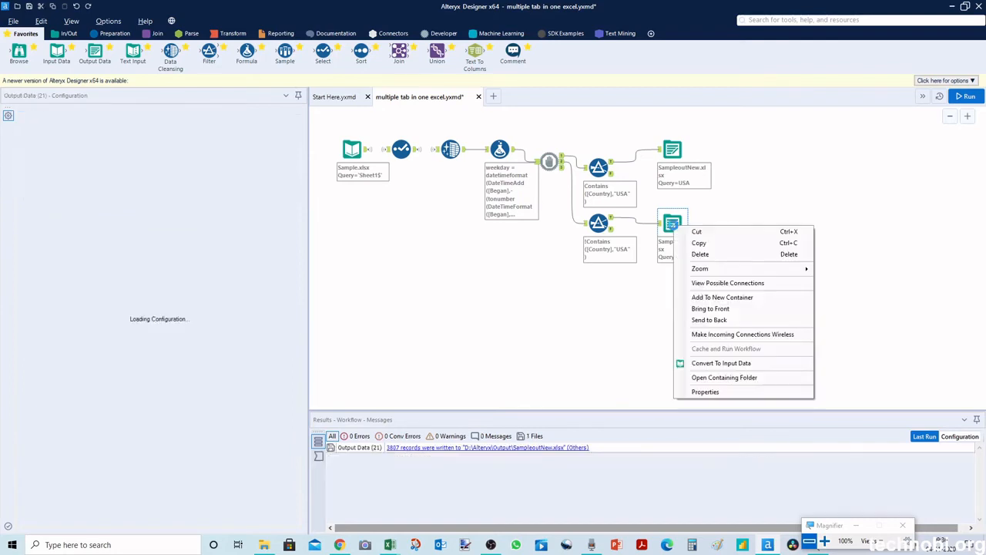
pyautogui.moveTo(720, 363)
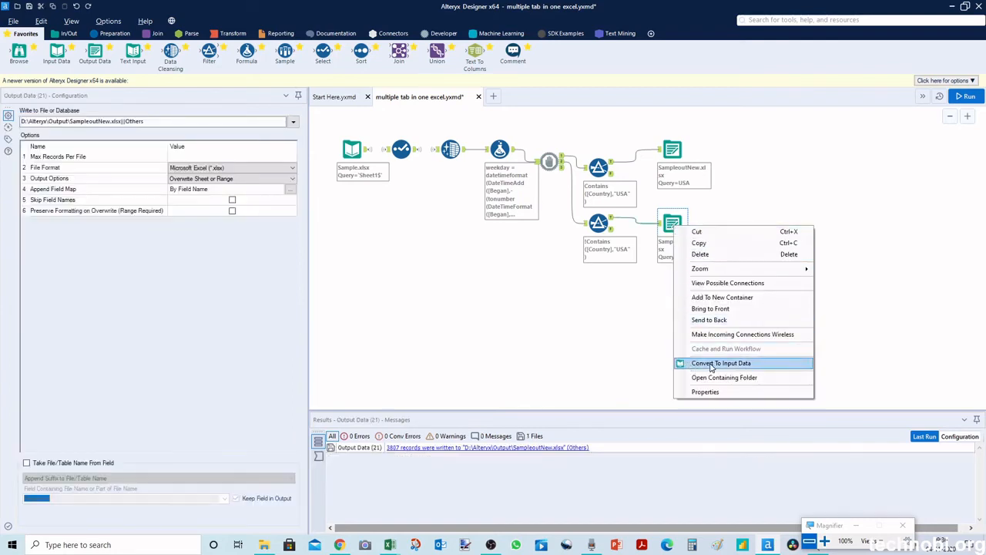
pyautogui.click(721, 363)
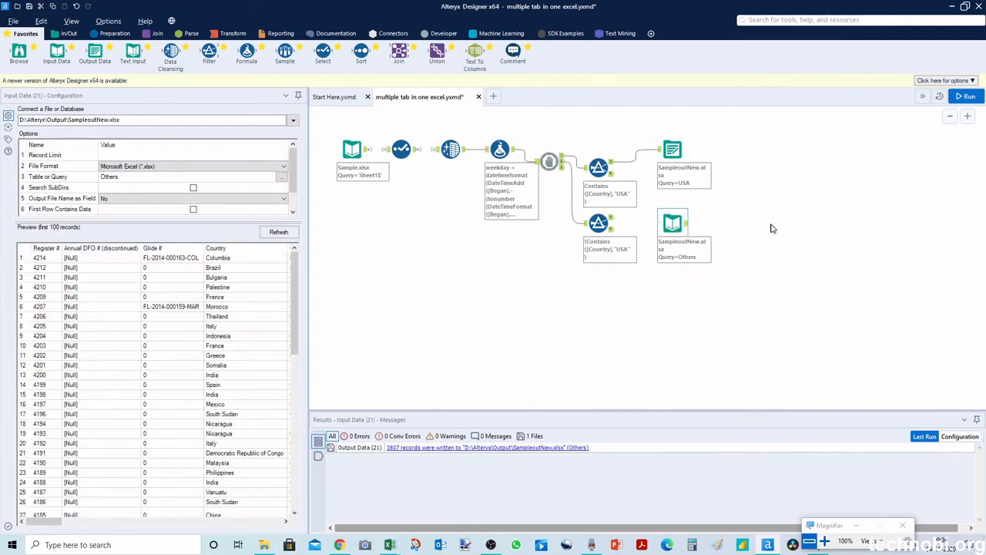
pyautogui.moveTo(703, 343)
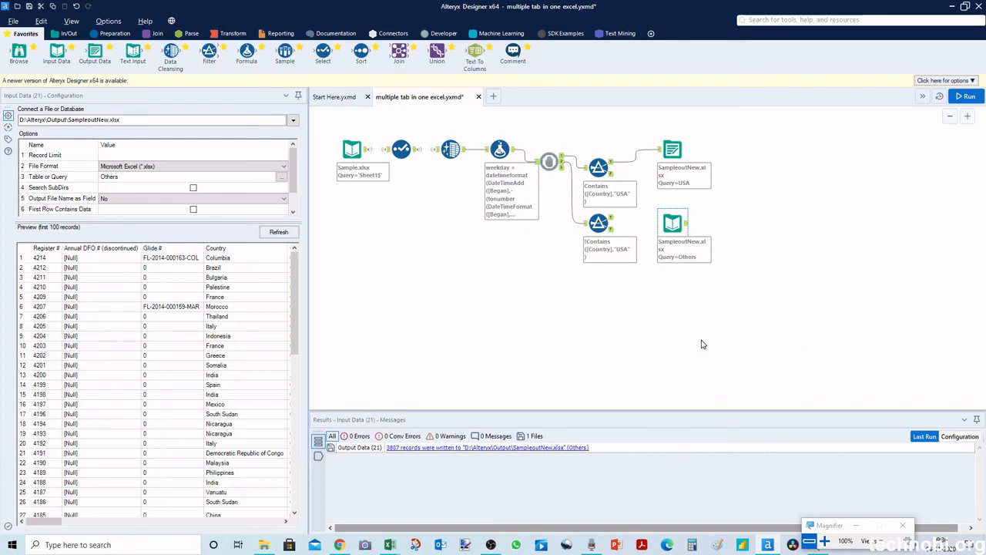
# Undo the Input Data conversion so the Others tool writes output again
pyautogui.click(965, 97)
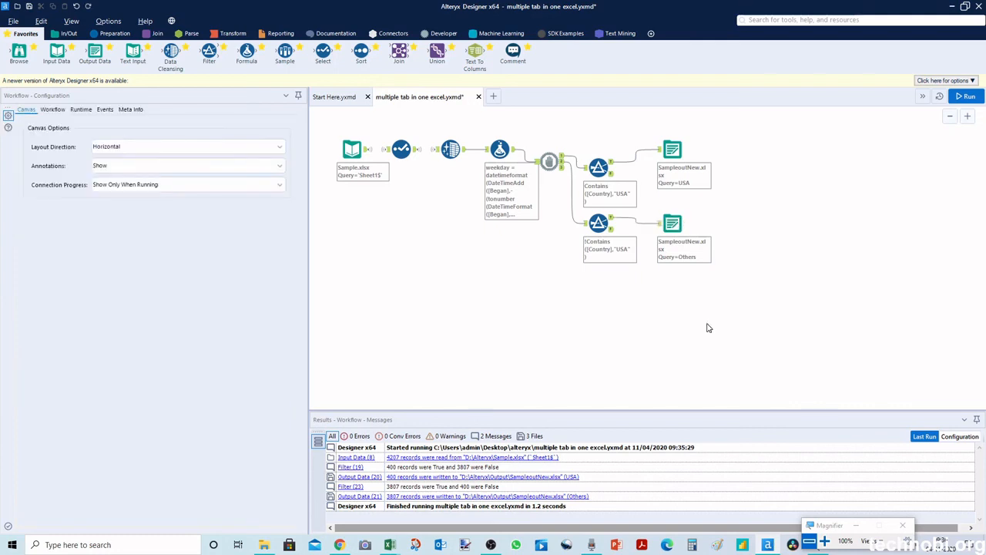
pyautogui.moveTo(714, 327)
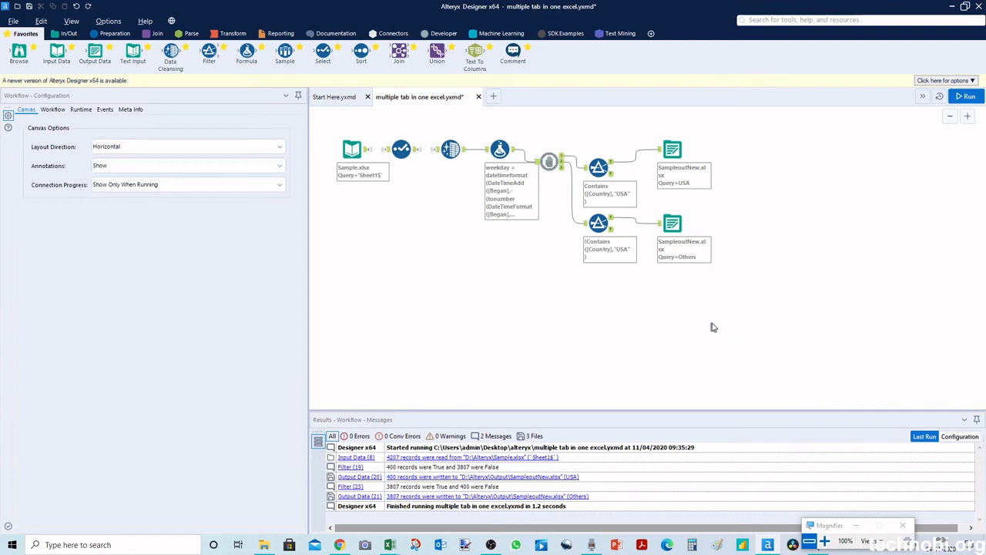